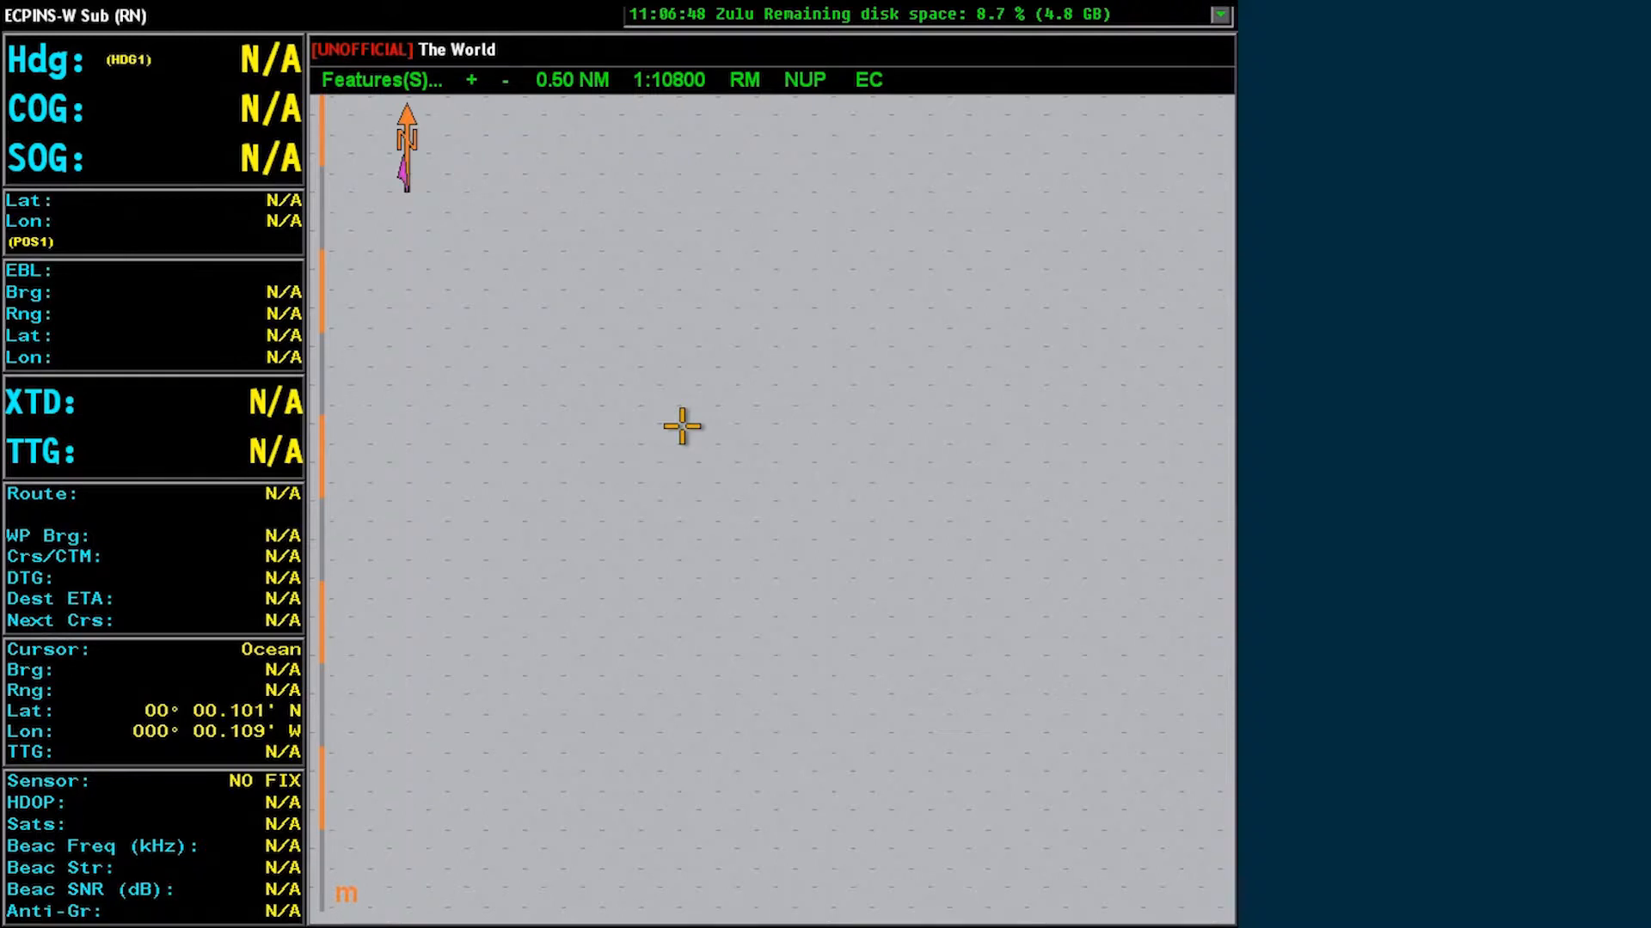
- Open Chart Install from the chart's Main Menu under Chart Selection
right_click(681, 427)
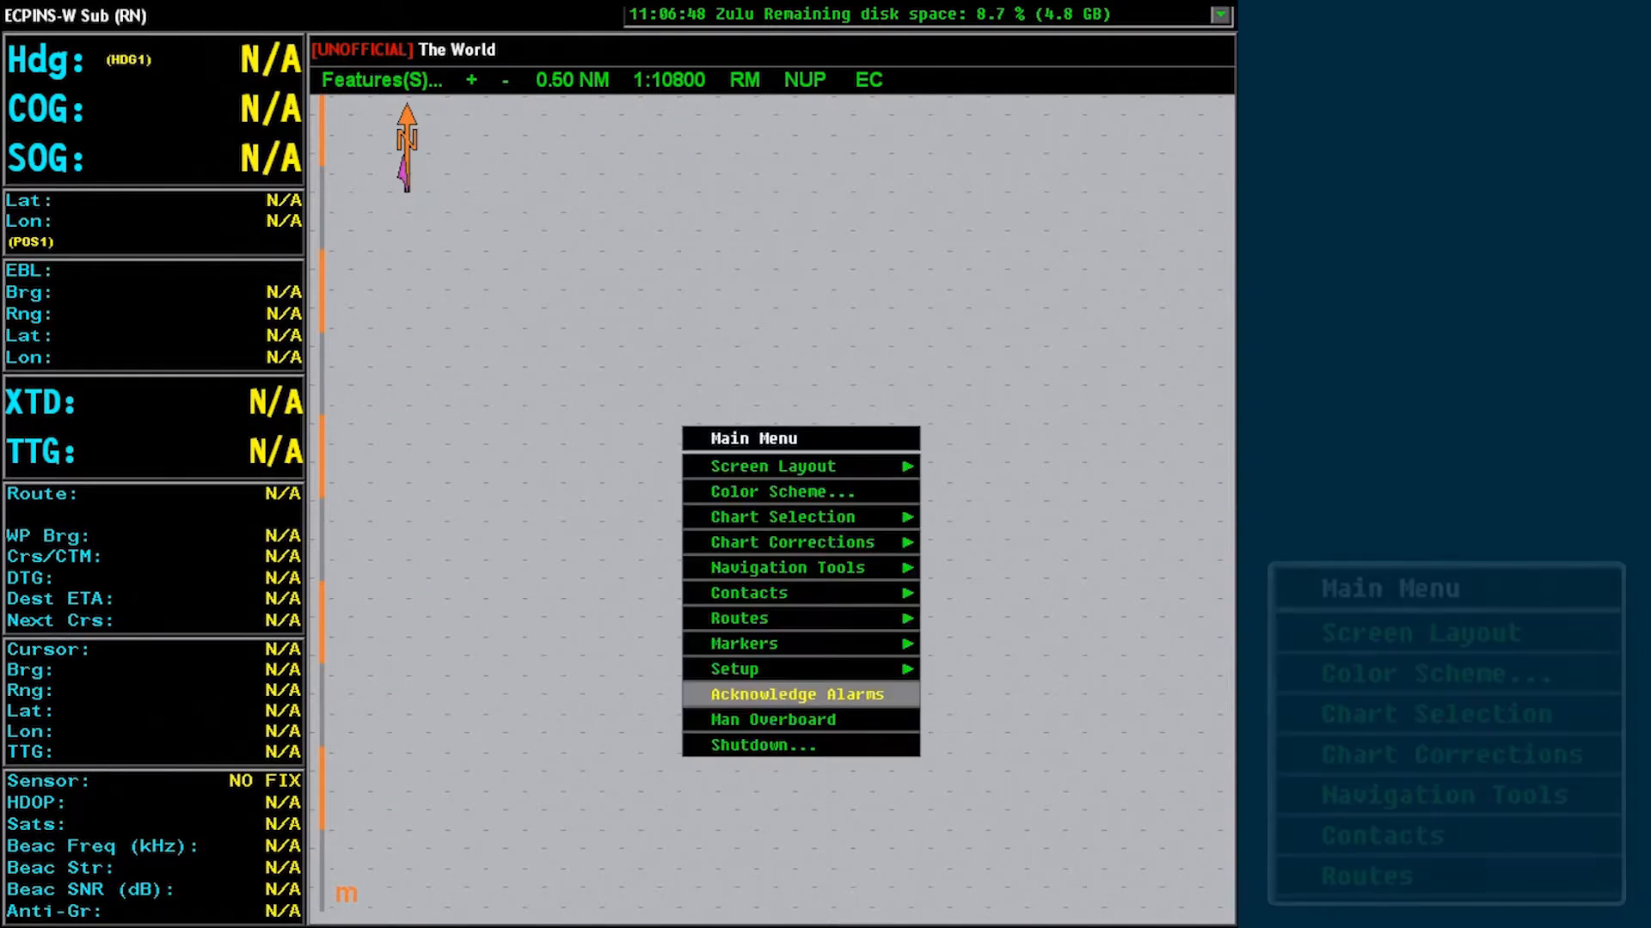
mouse_move(798, 516)
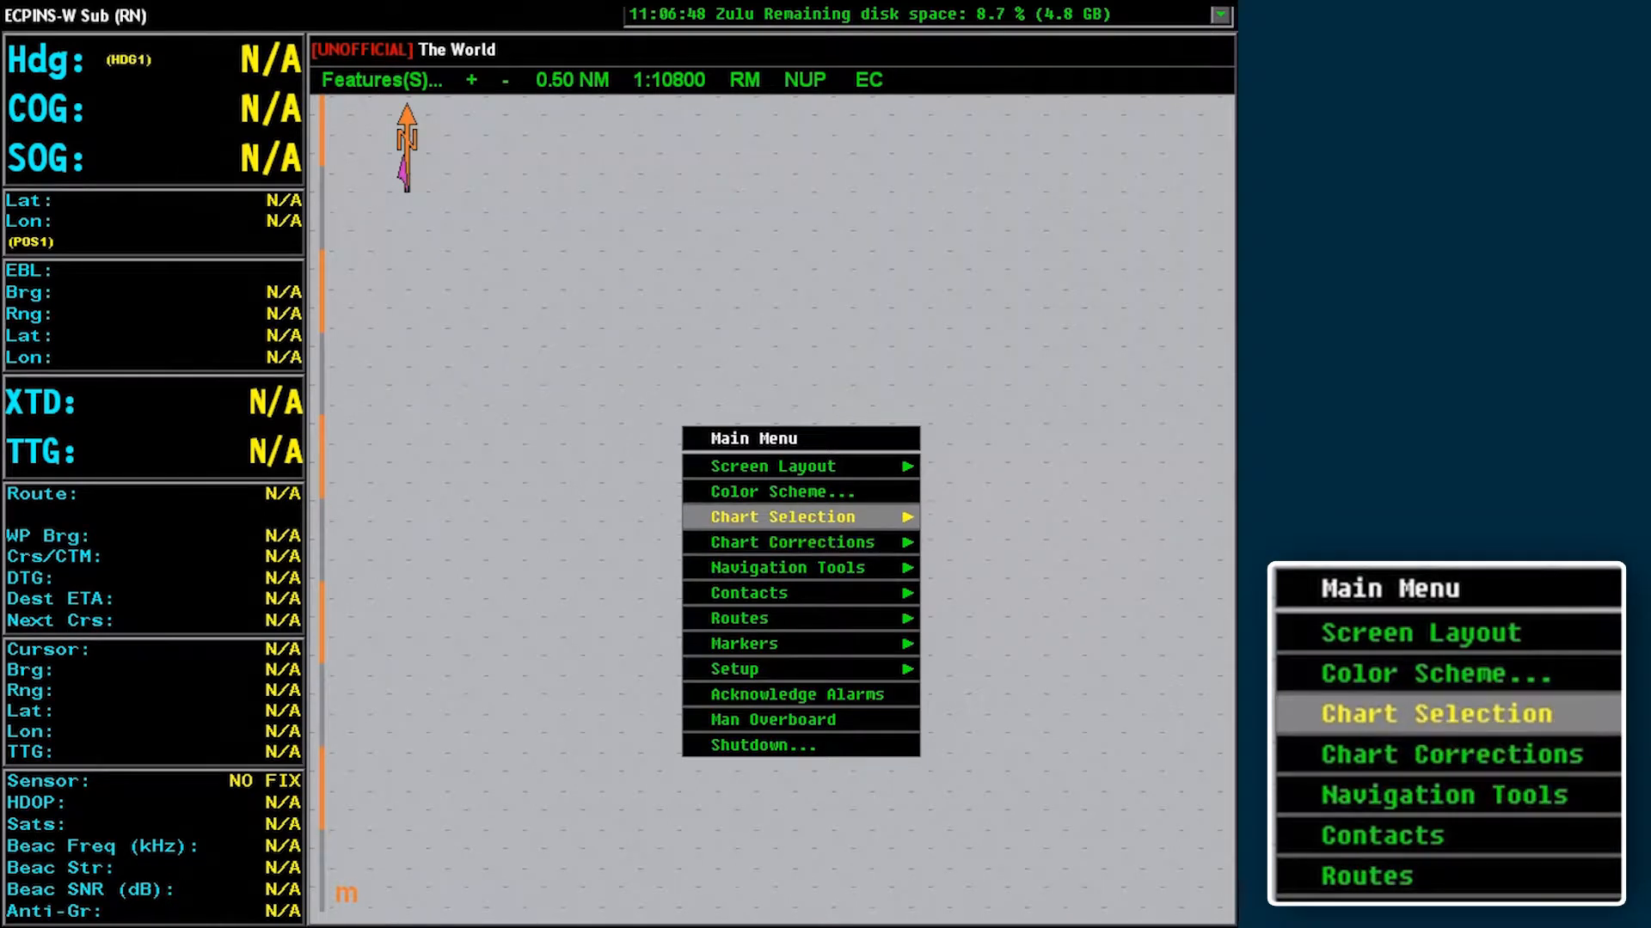
click(782, 516)
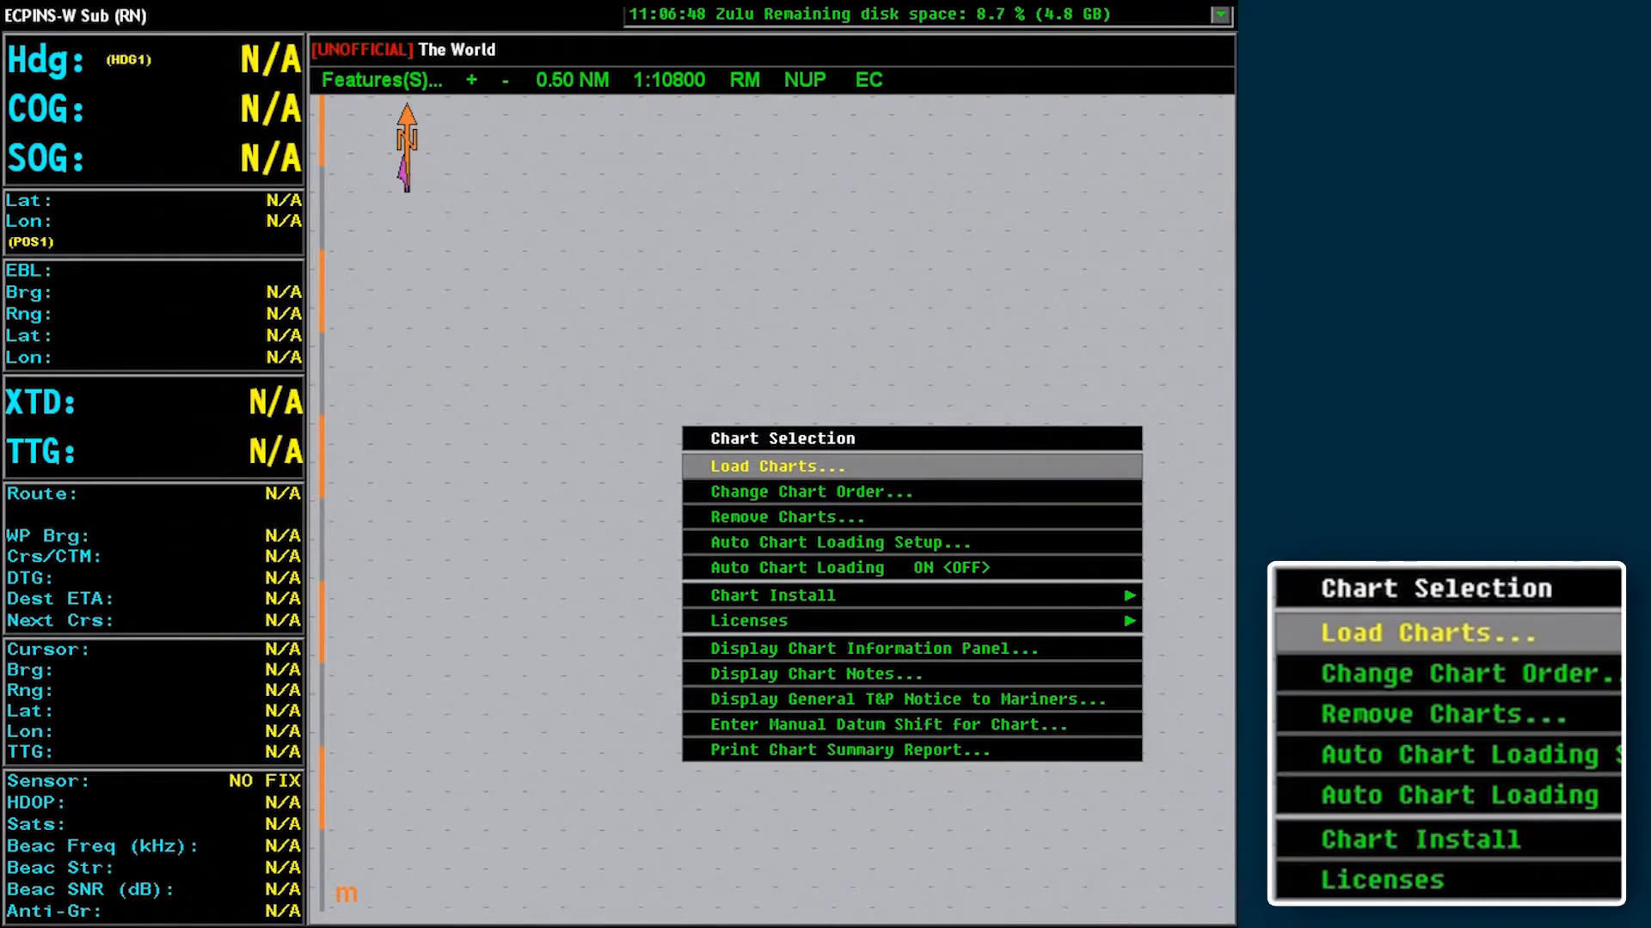
mouse_move(800, 595)
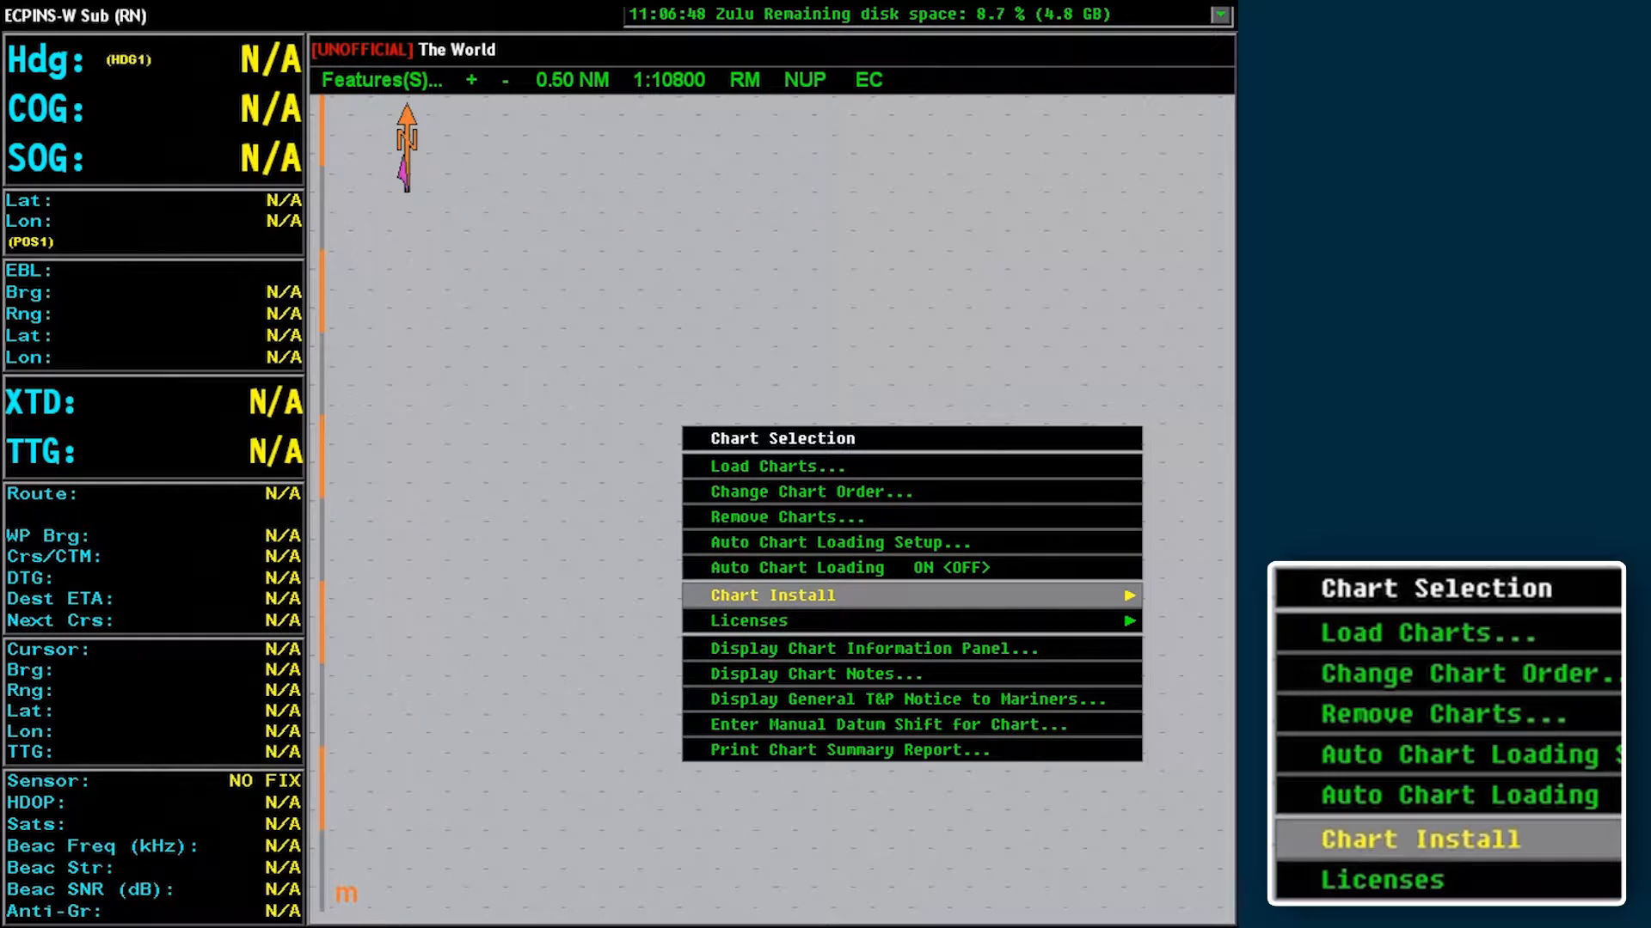
click(772, 595)
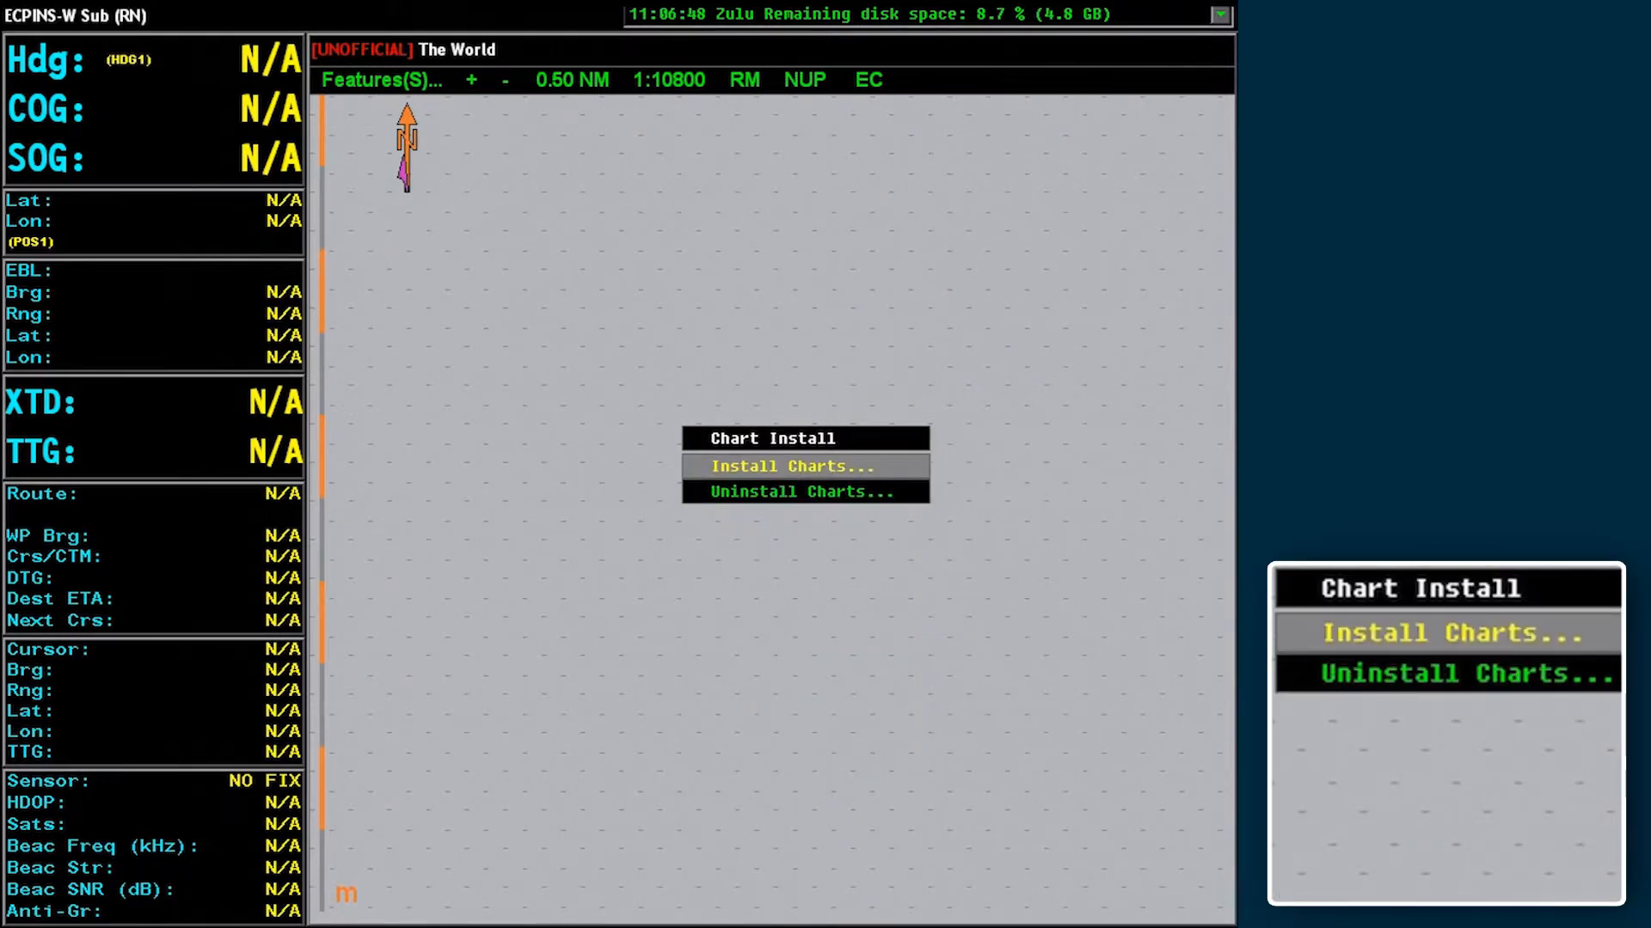
- Start the Install Charts dialog and choose AVCS Video as the target folder
click(797, 466)
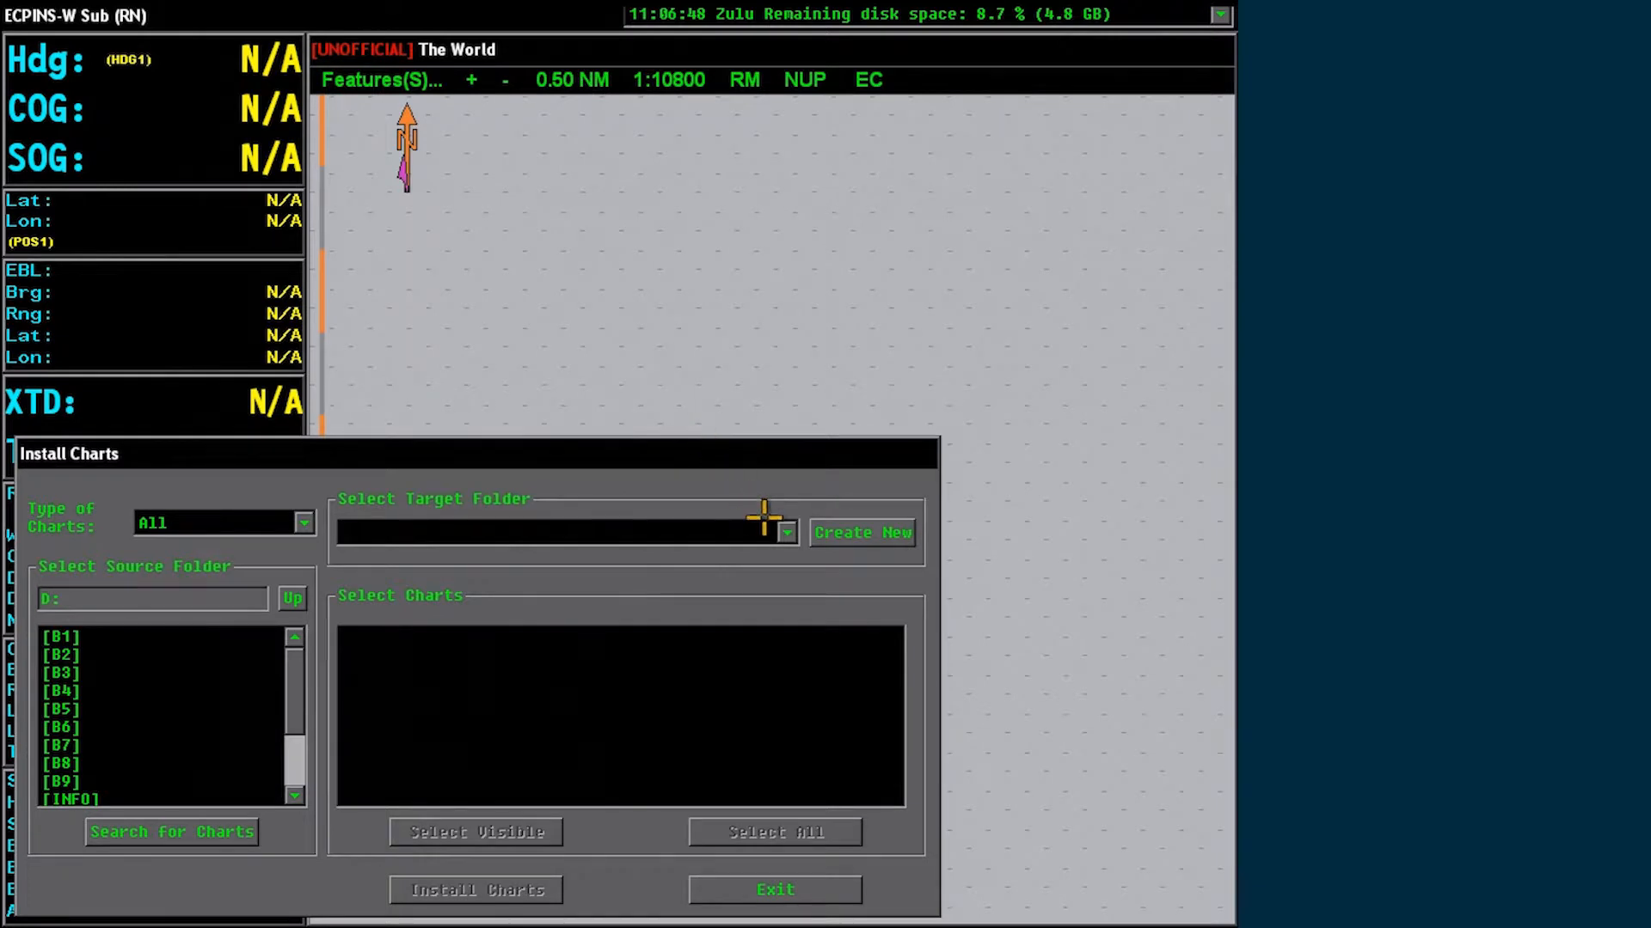
click(785, 531)
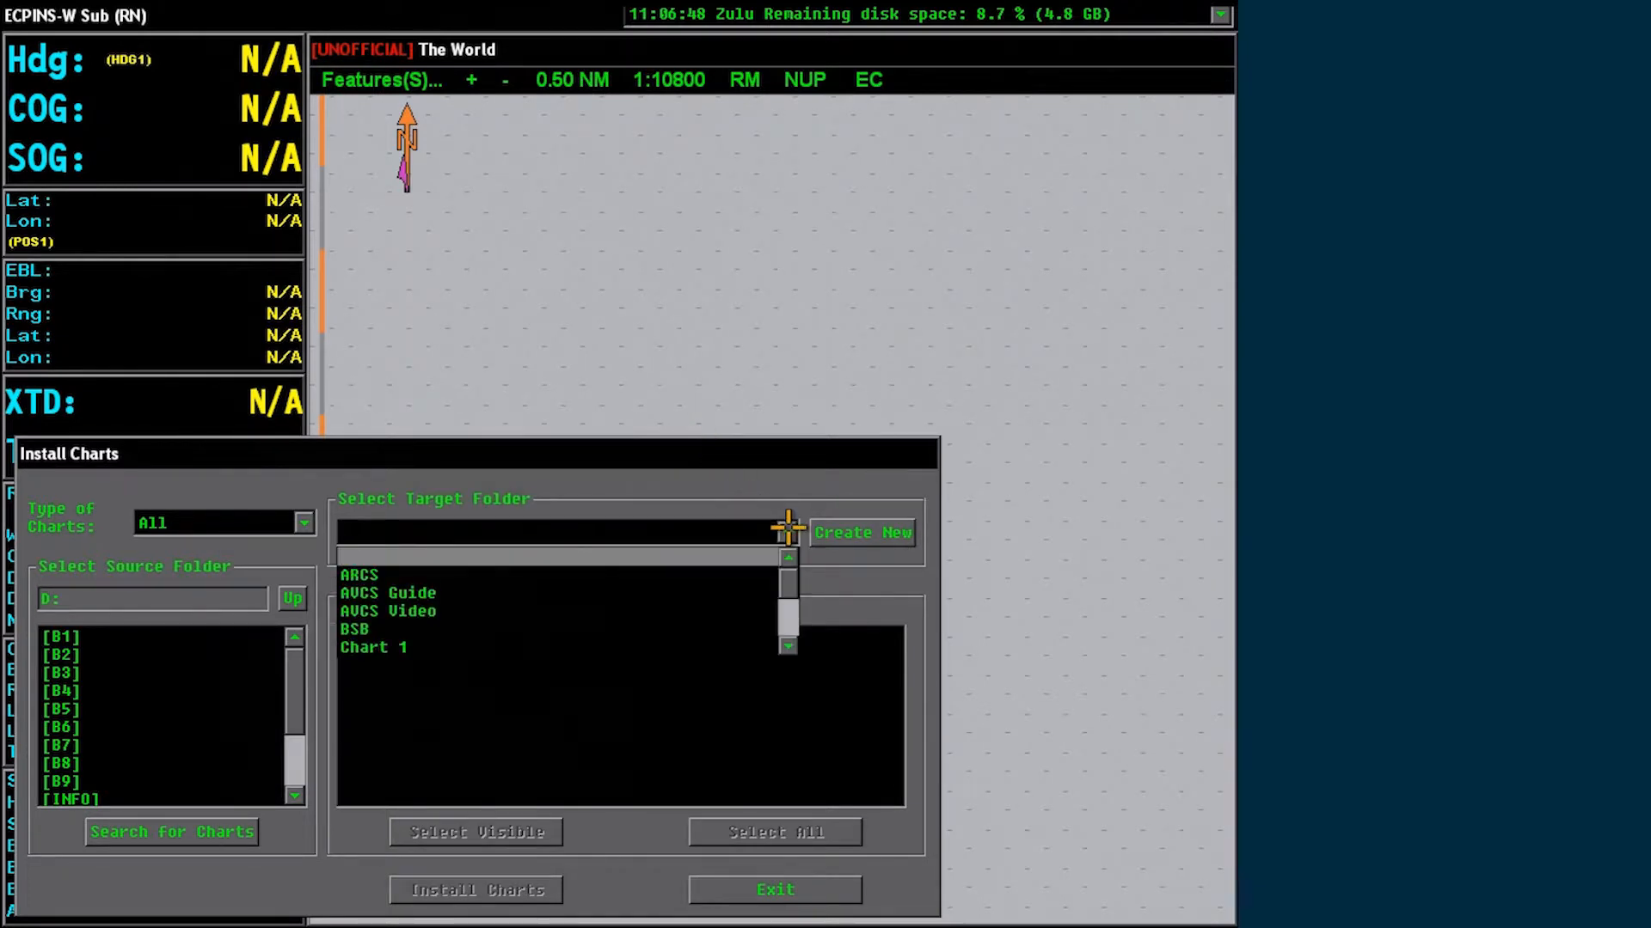
click(388, 611)
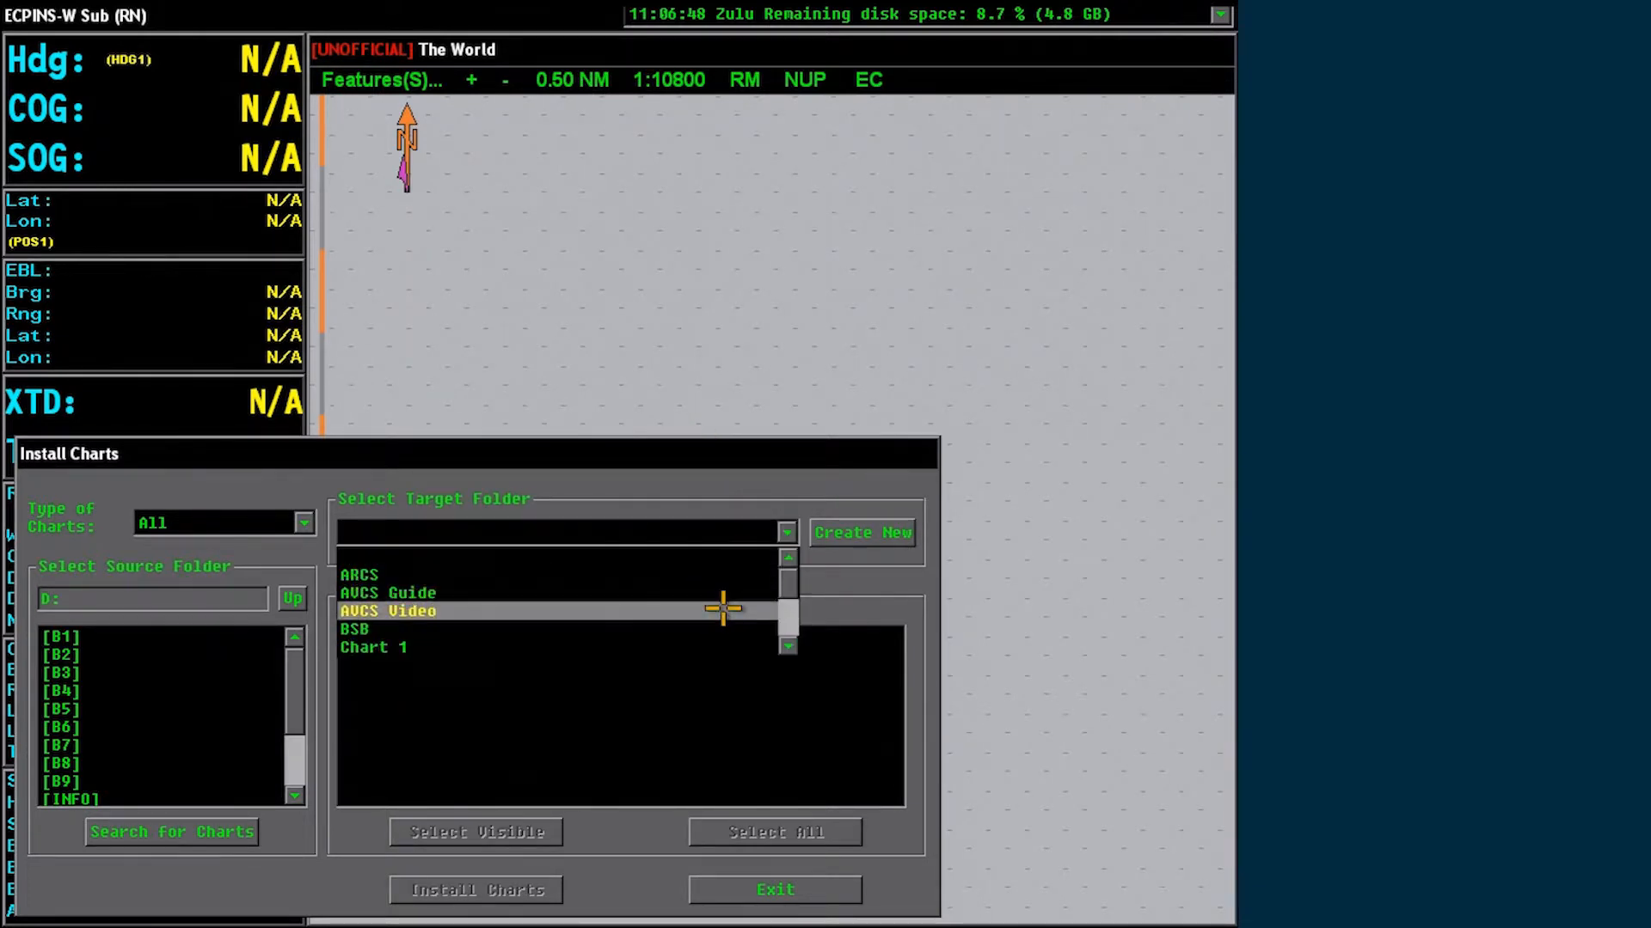
click(388, 611)
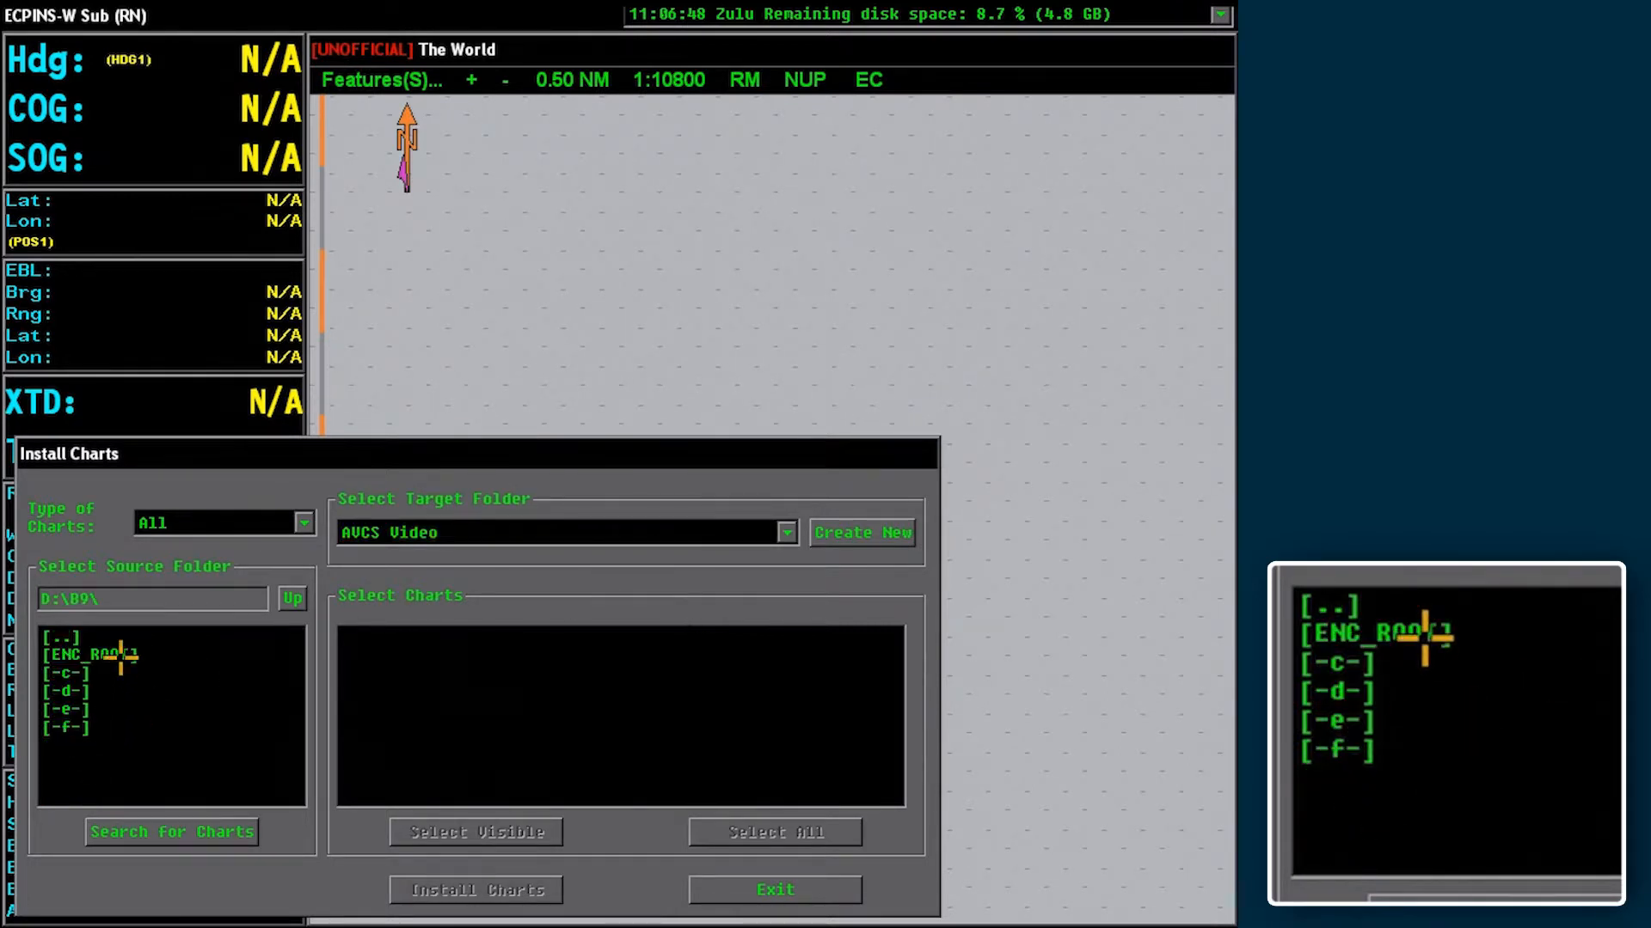
- Search D:\B9\ENC_ROOT\SG\ for installable Singapore charts
double_click(89, 655)
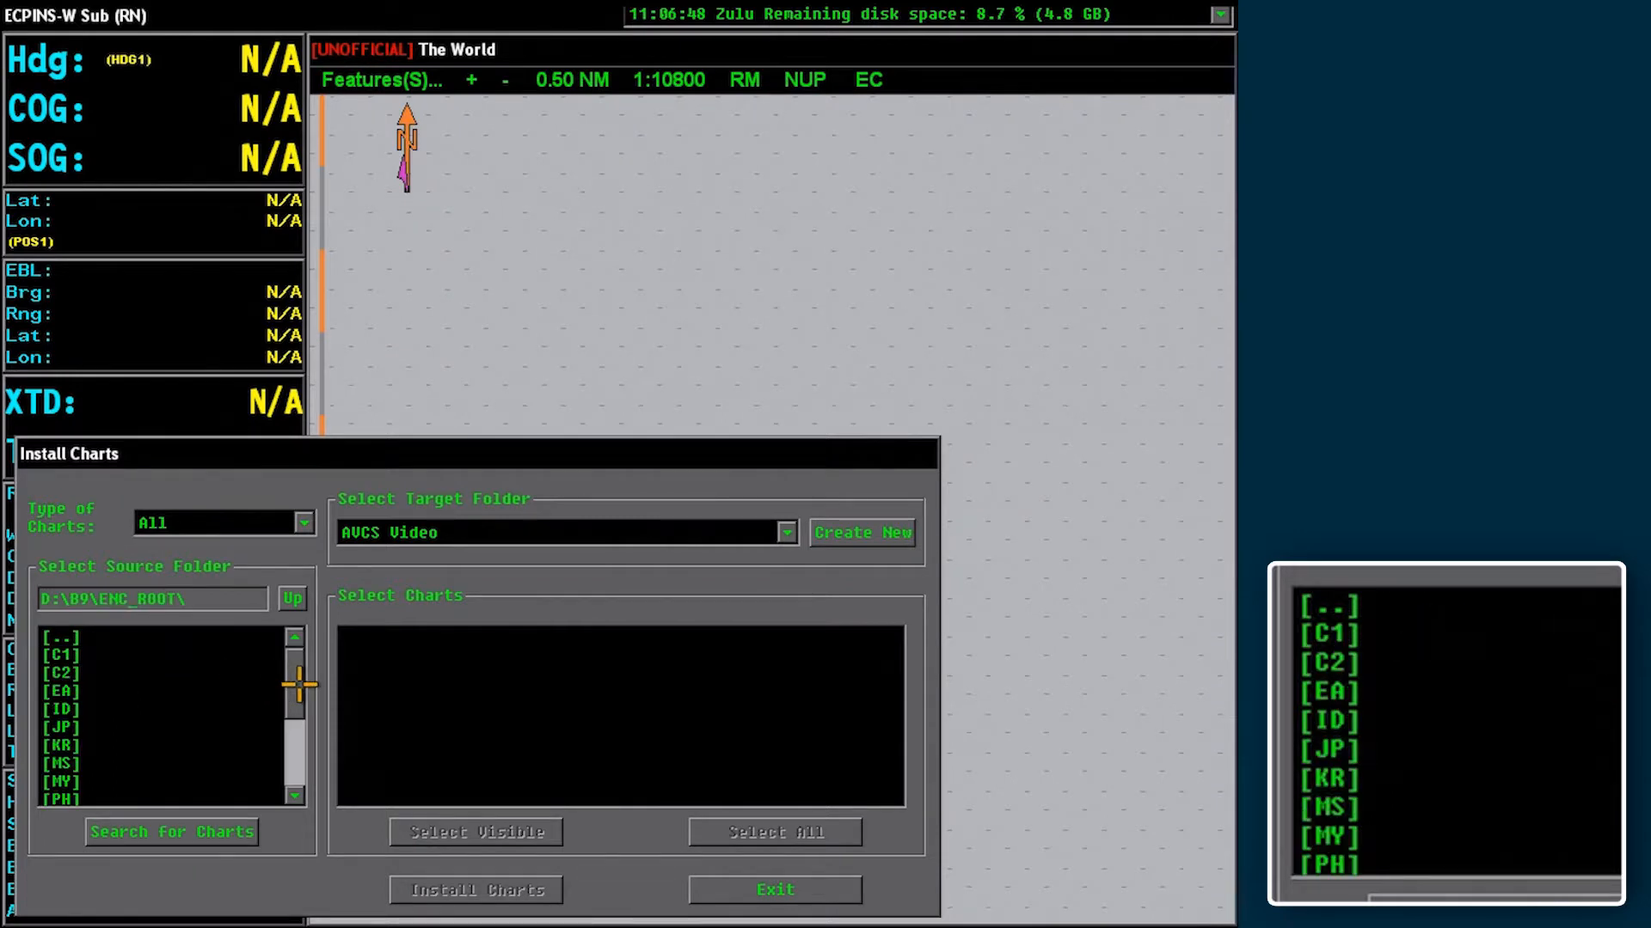
scroll(down, 3)
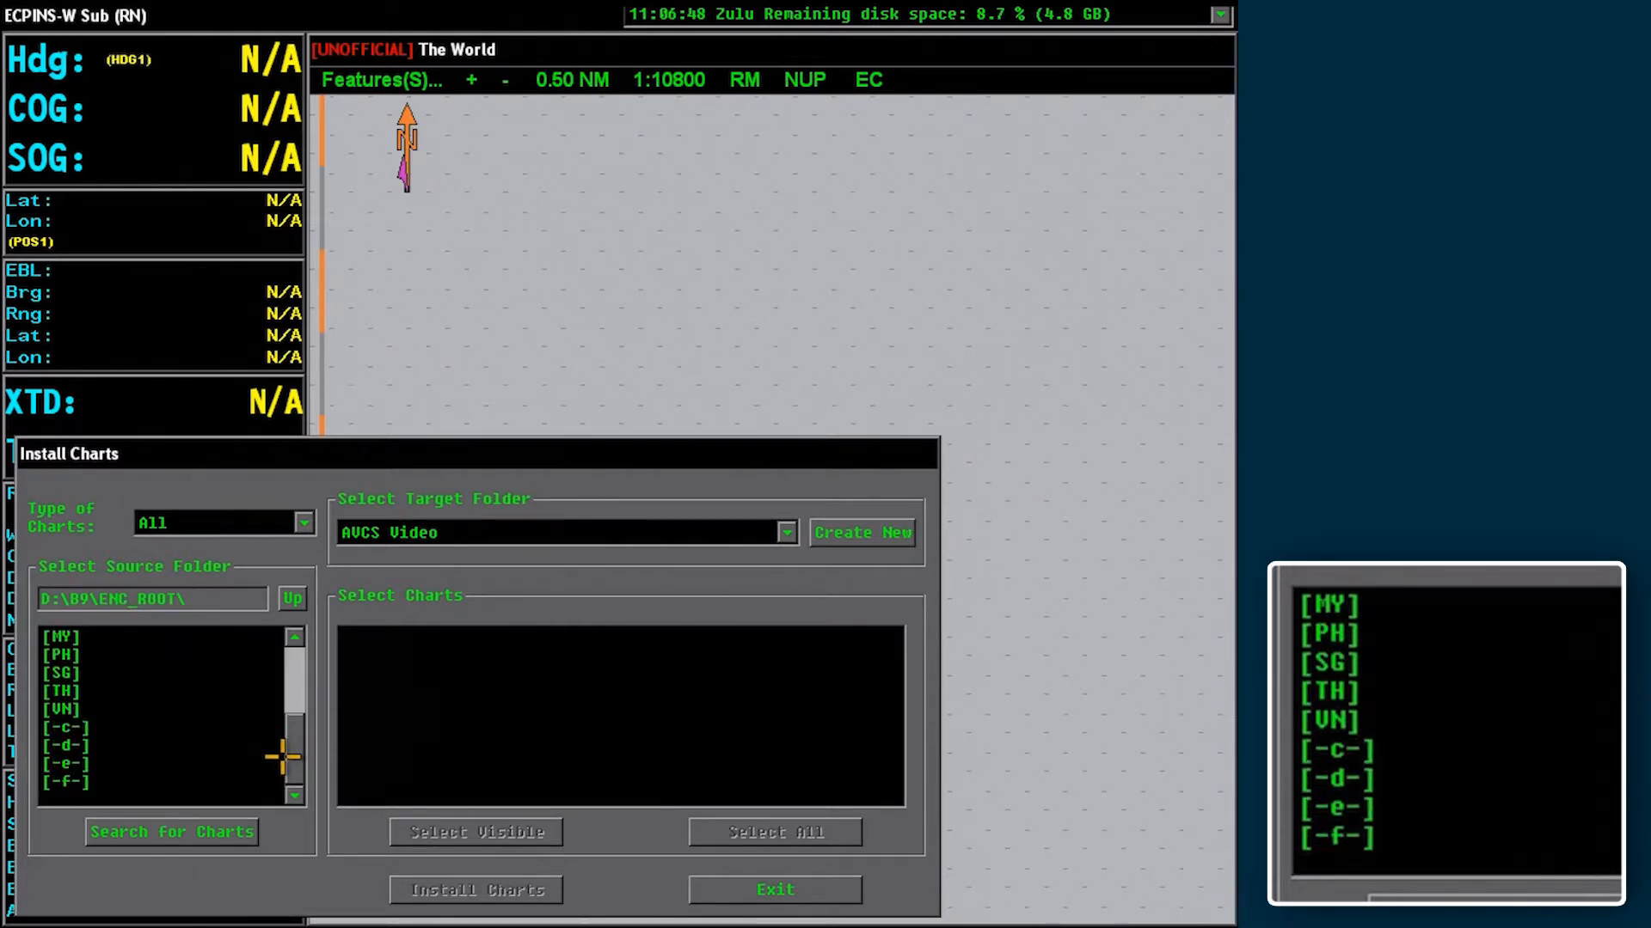
double_click(59, 672)
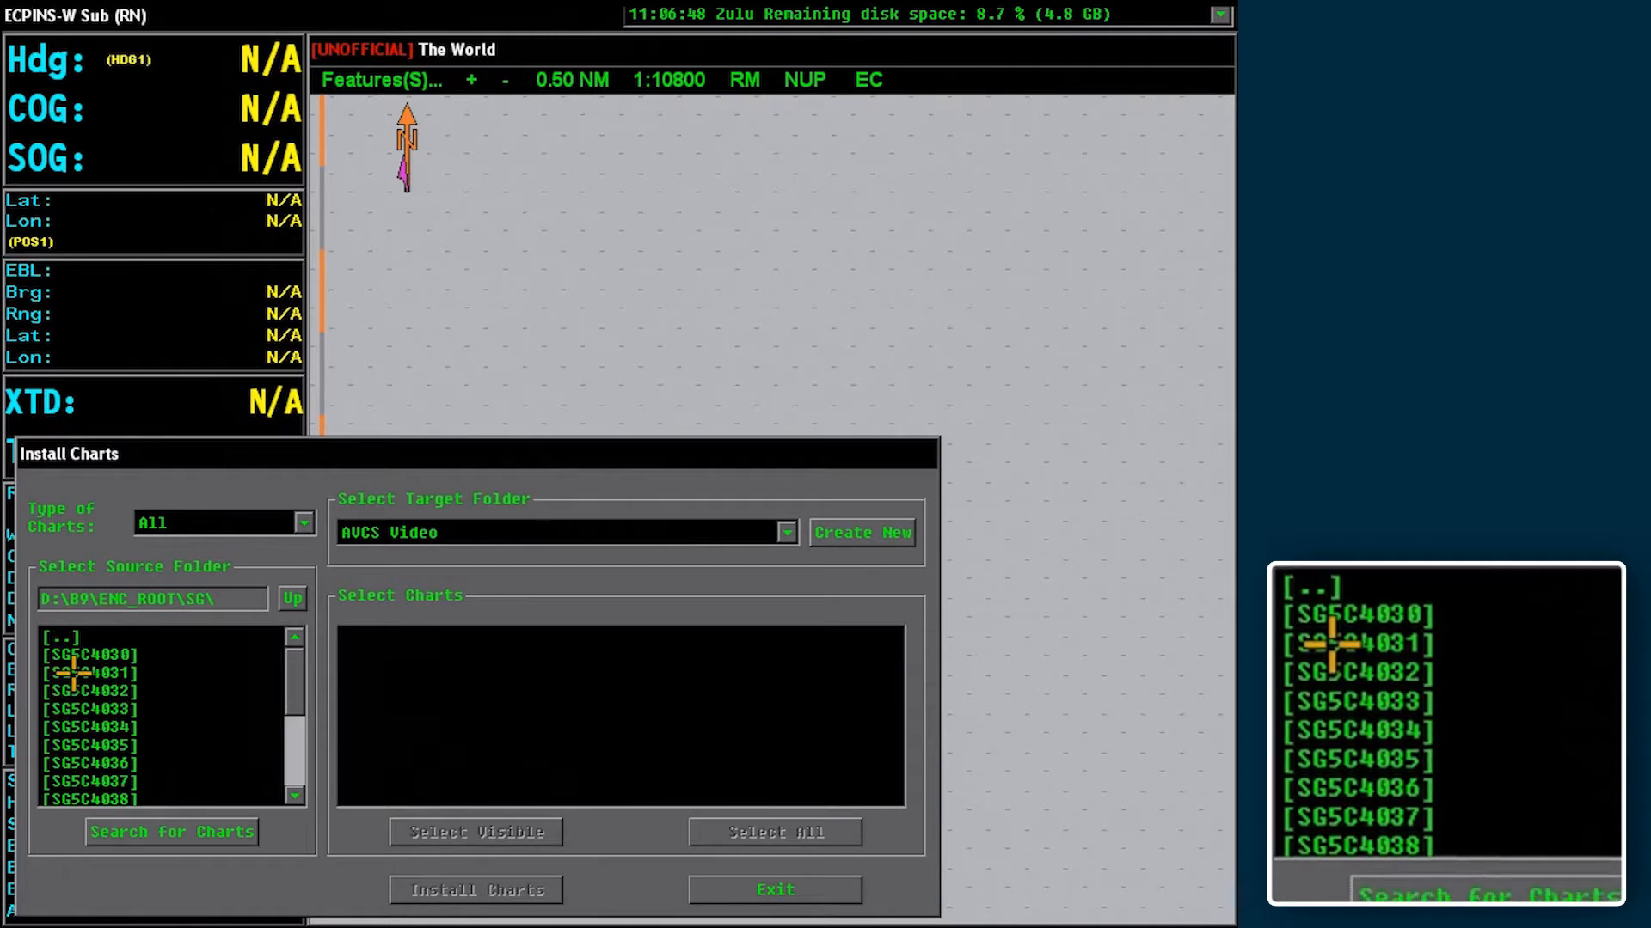
click(170, 832)
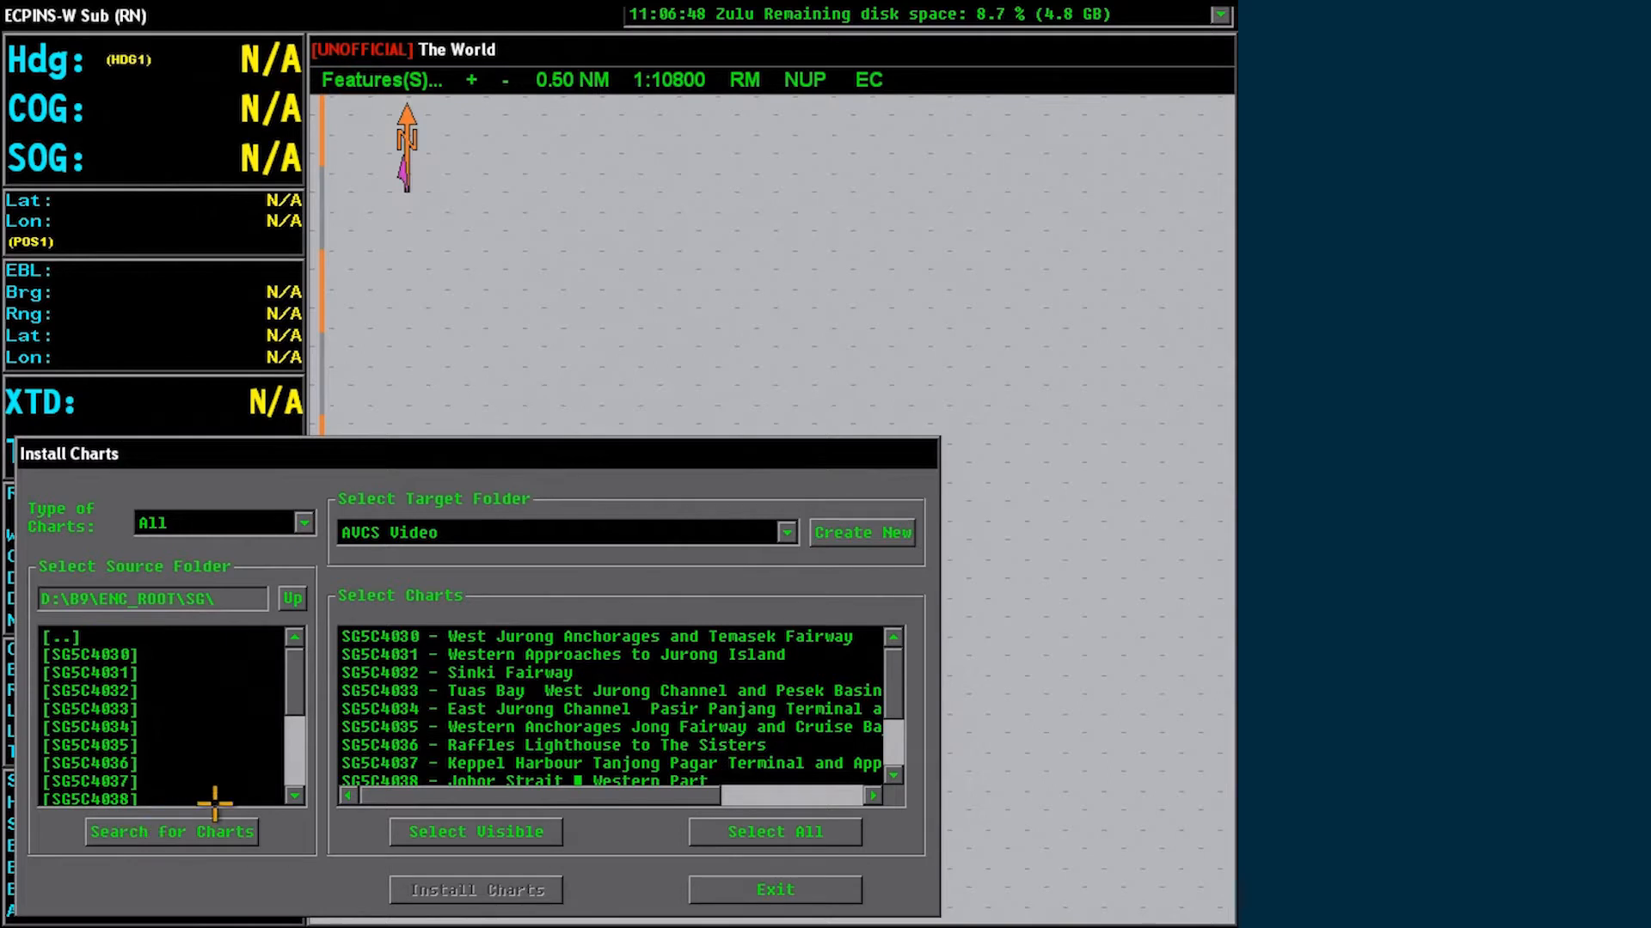
- Select all thirteen SG charts and install them
click(590, 636)
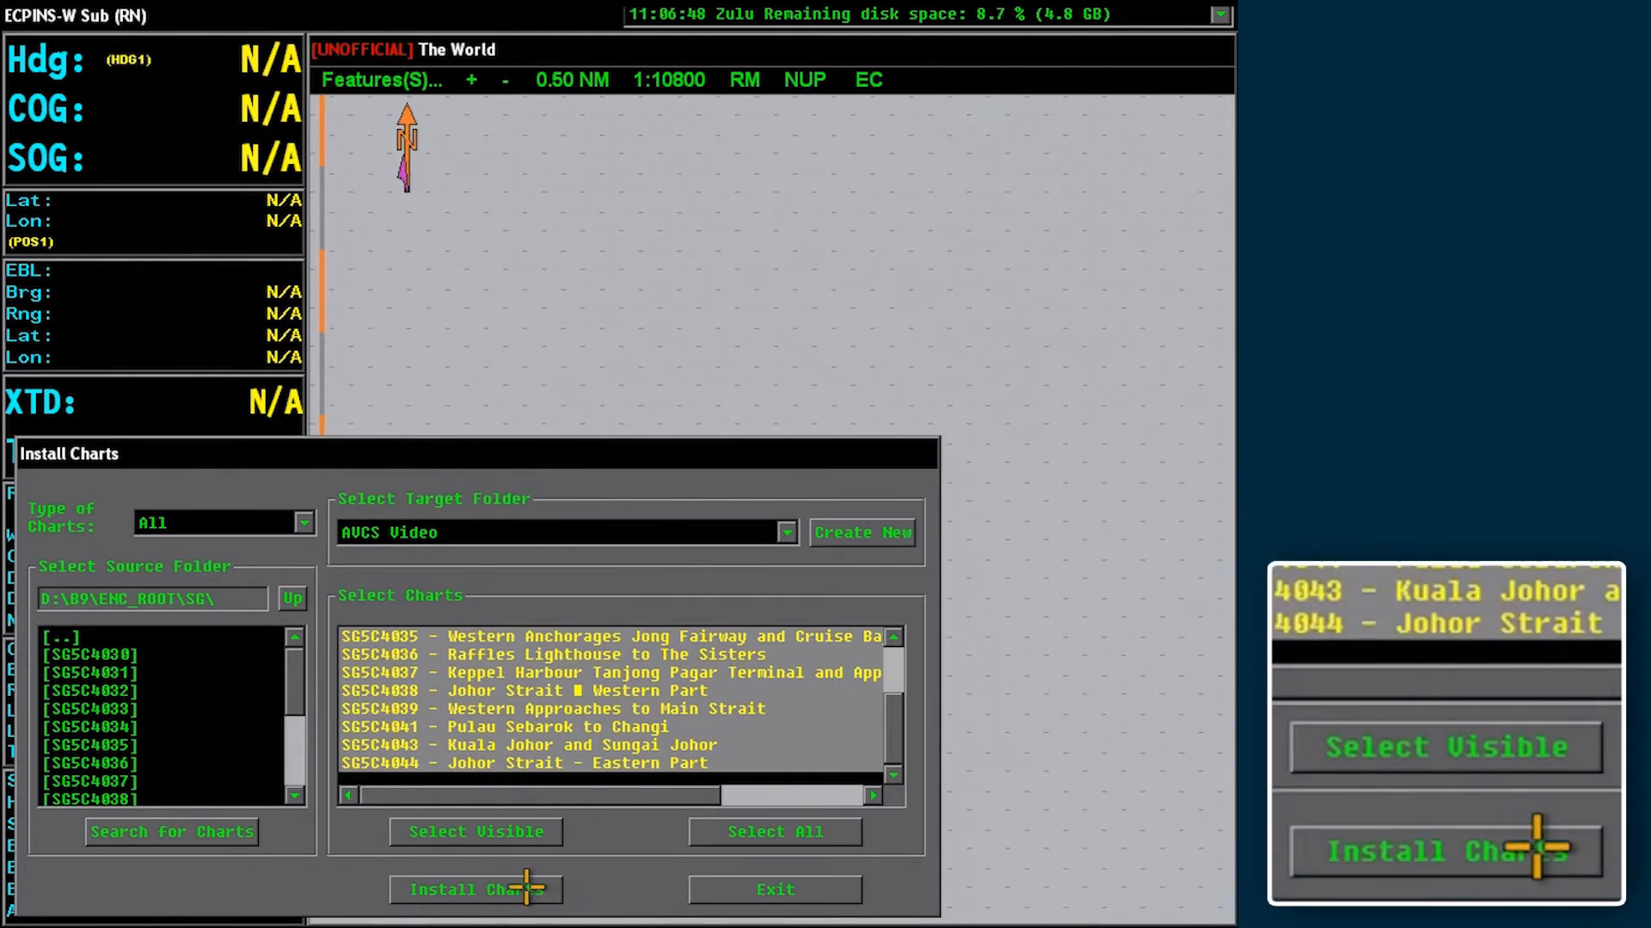
click(475, 890)
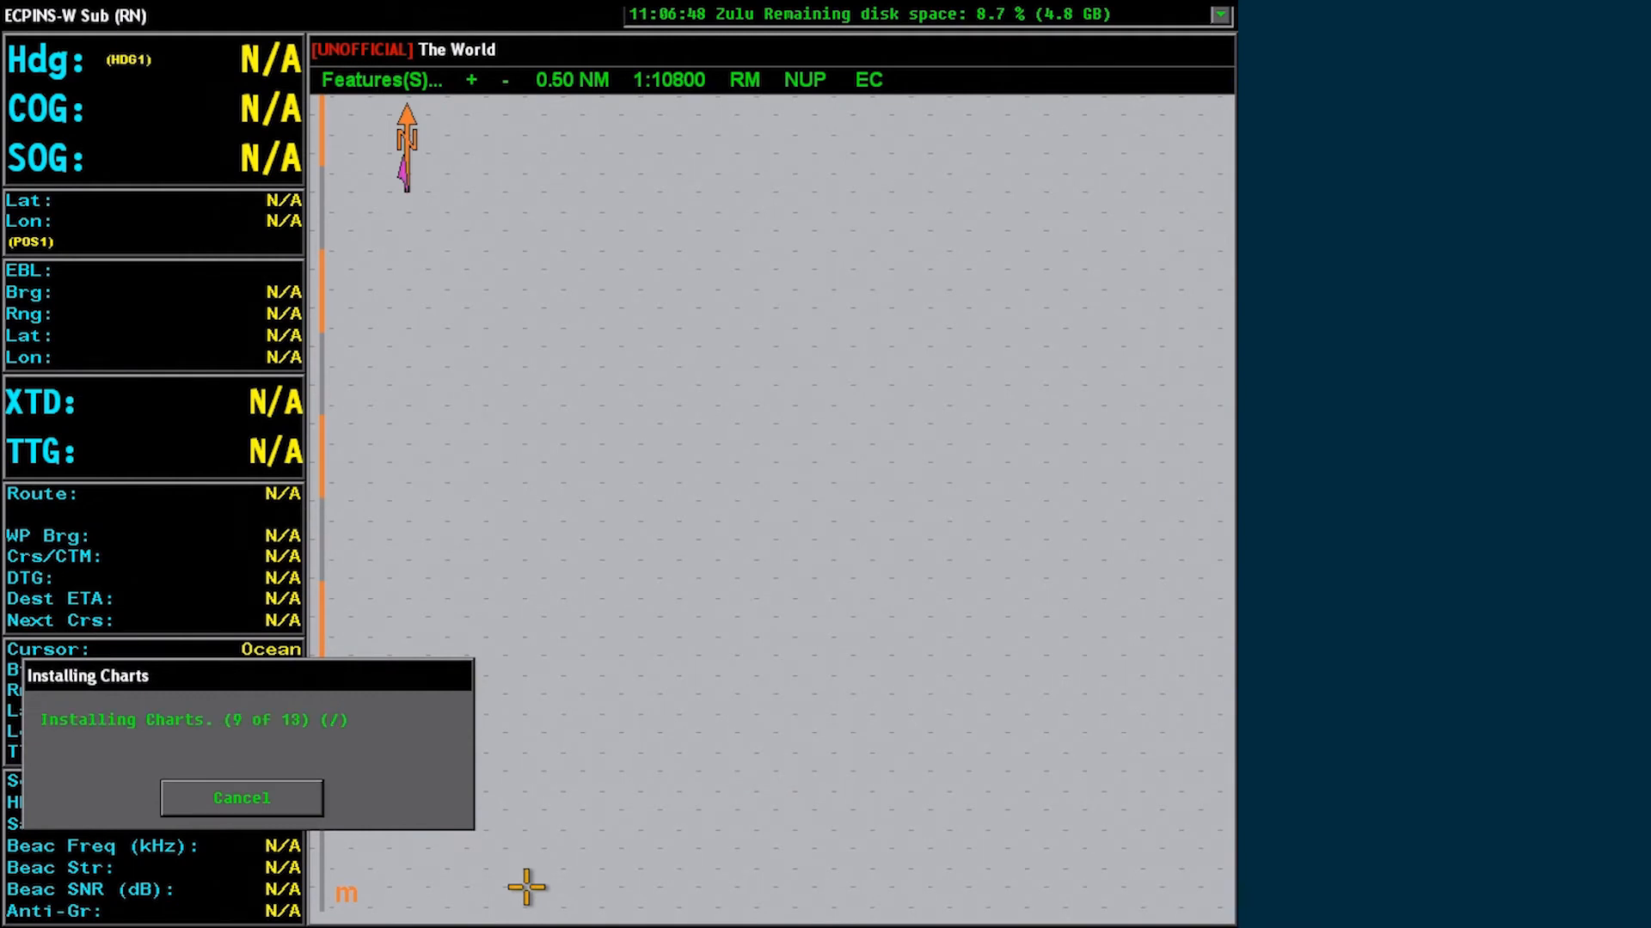
- Complete the installation and view the thirteen SG5C charts listed as installed
click(240, 797)
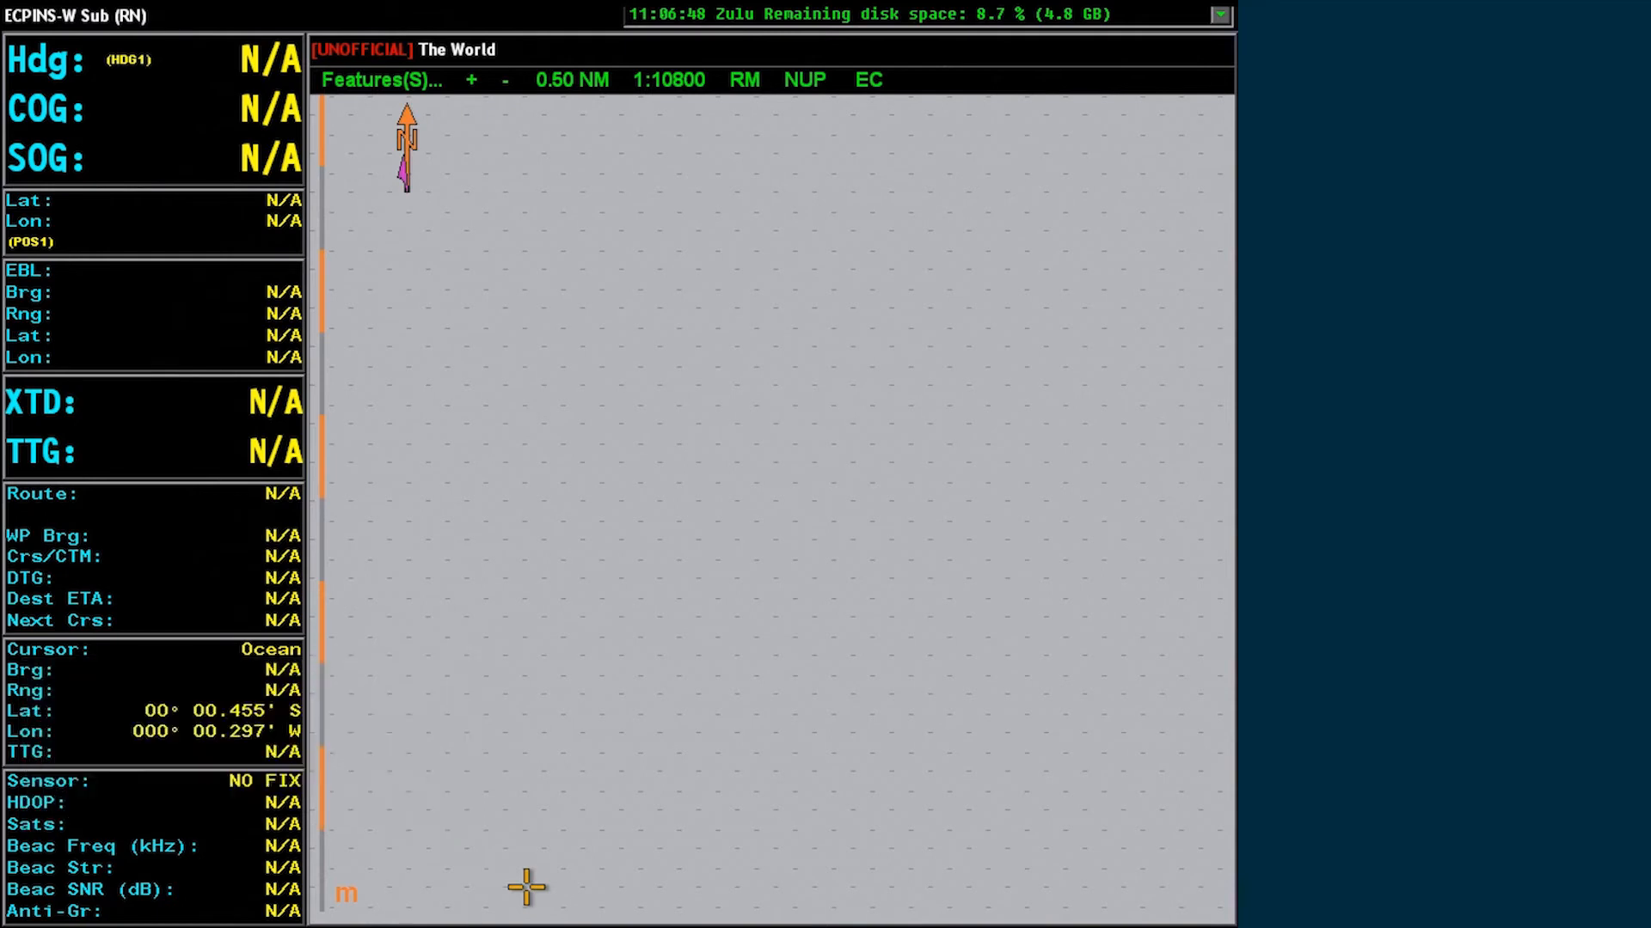
click(474, 890)
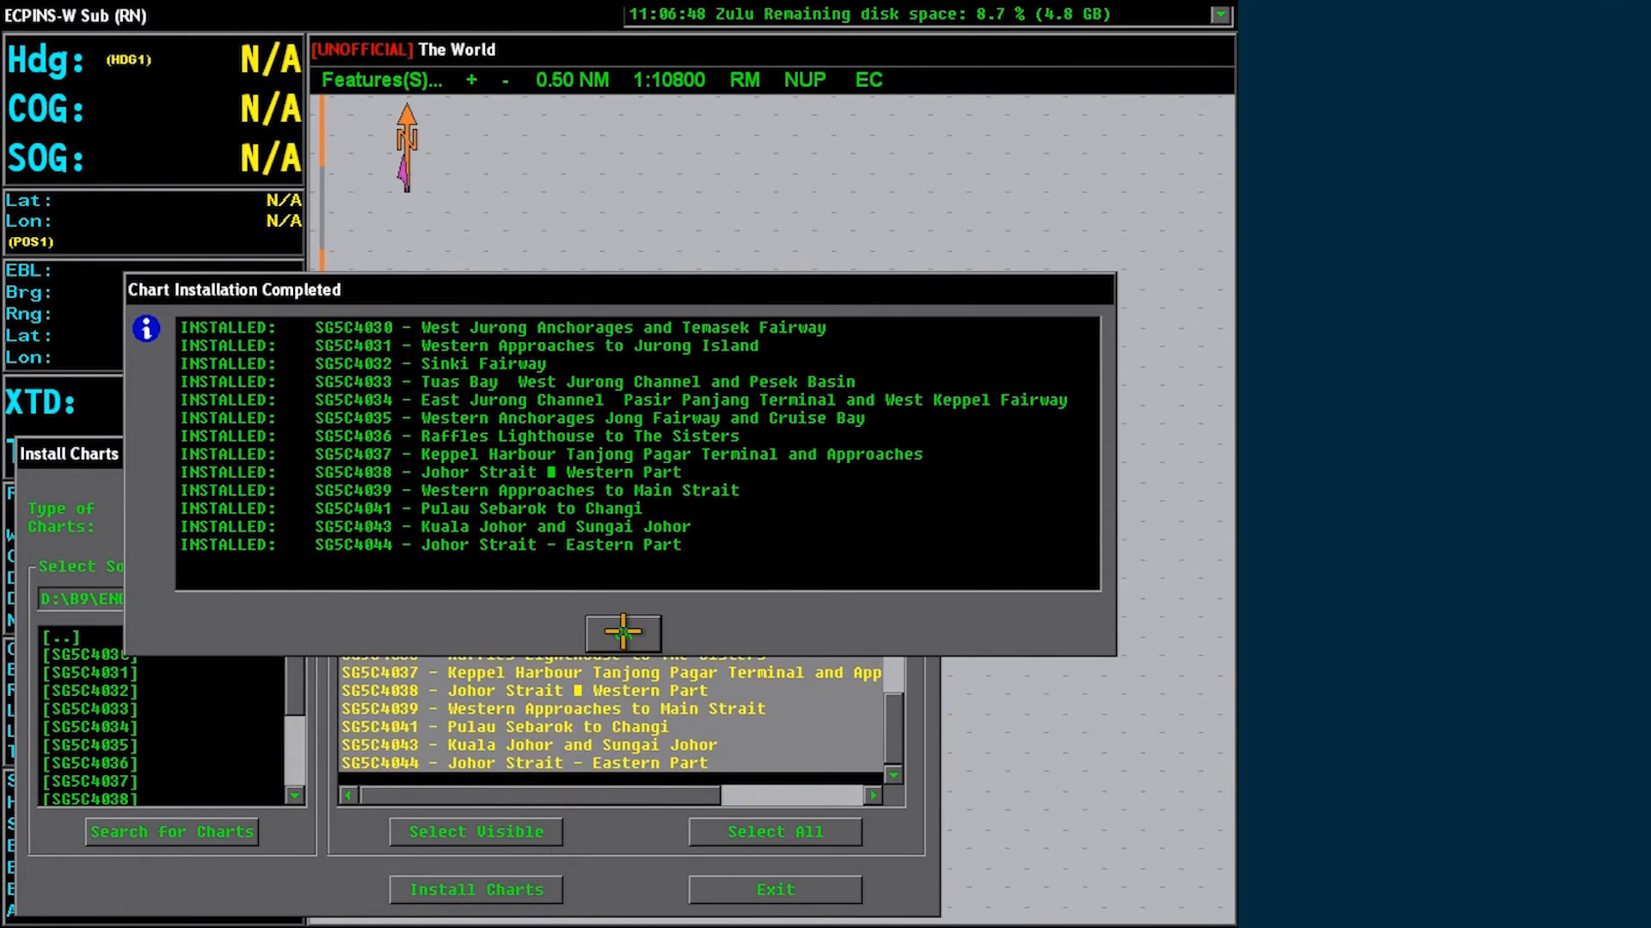